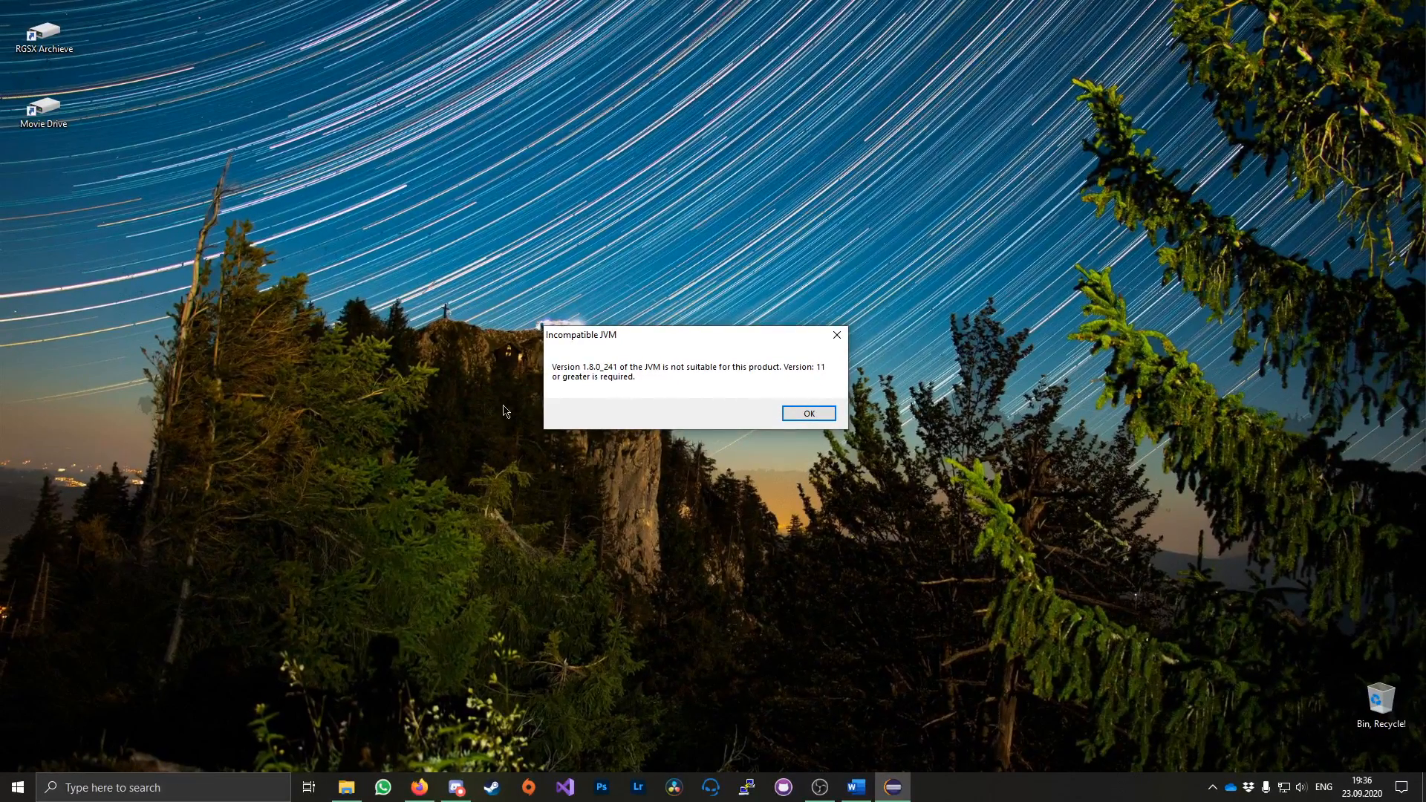
# Dismiss the Incompatible JVM warning about Java 1.8.0_241
pyautogui.click(809, 413)
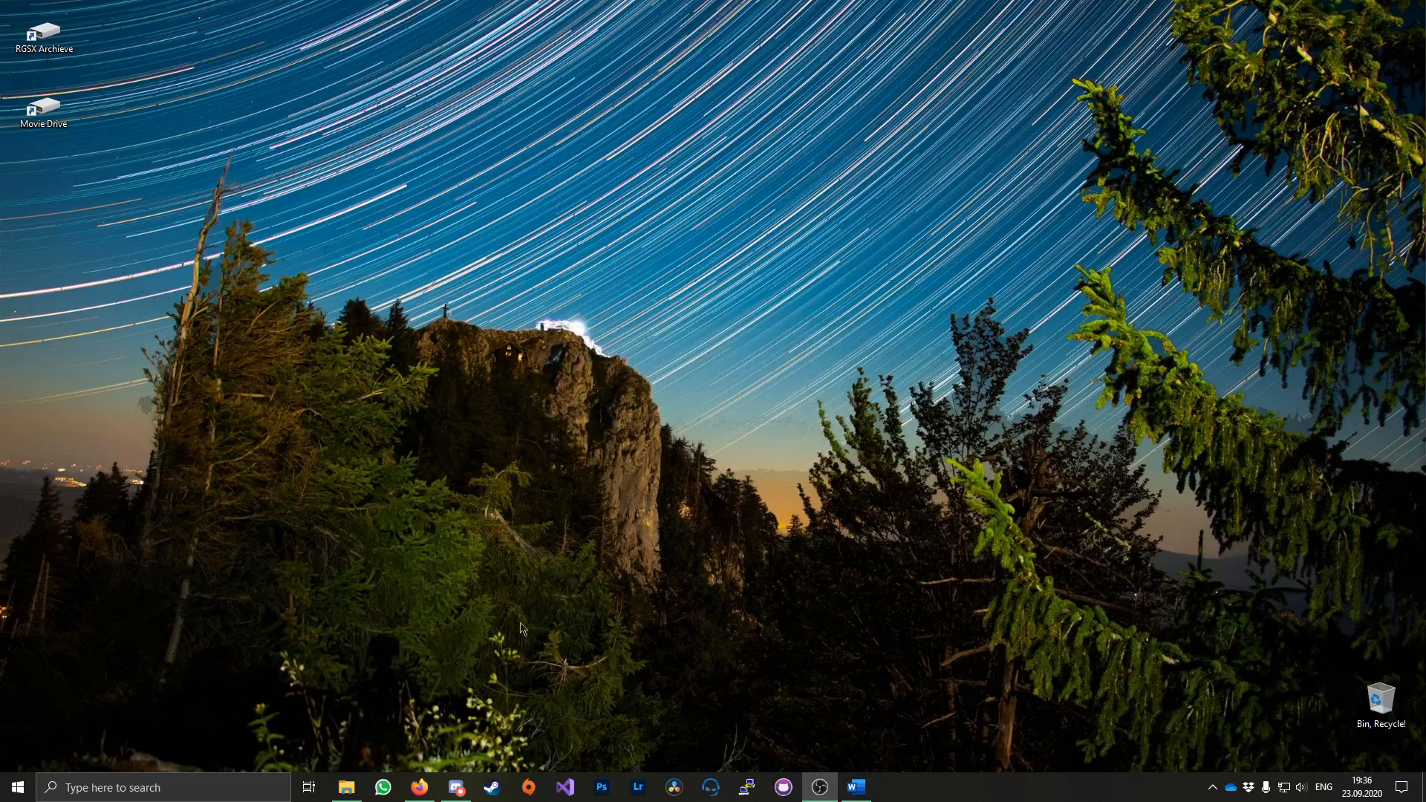
# Browse to C:\Program Files\eclipse and open eclipse.ini in Notepad
pyautogui.click(346, 787)
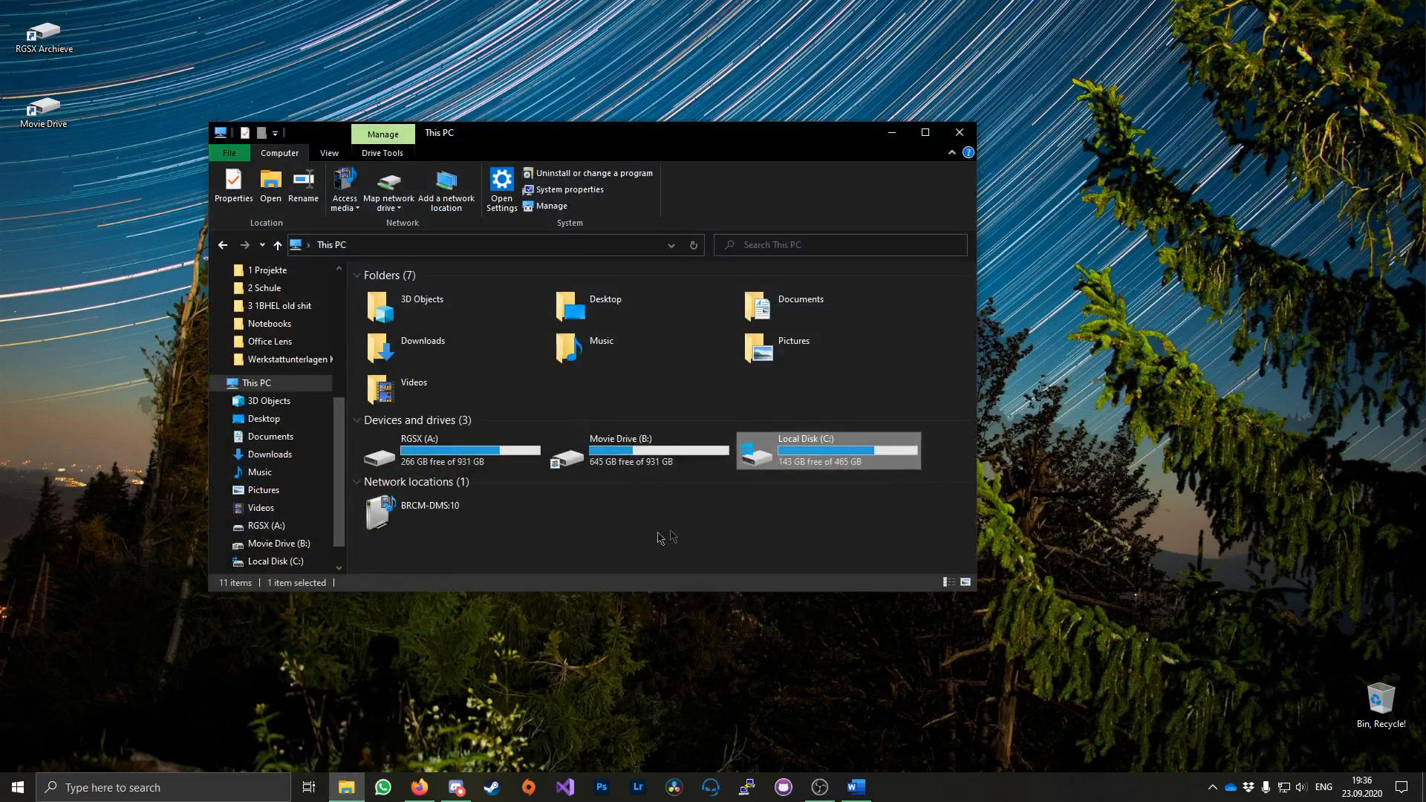
pyautogui.moveTo(806, 455)
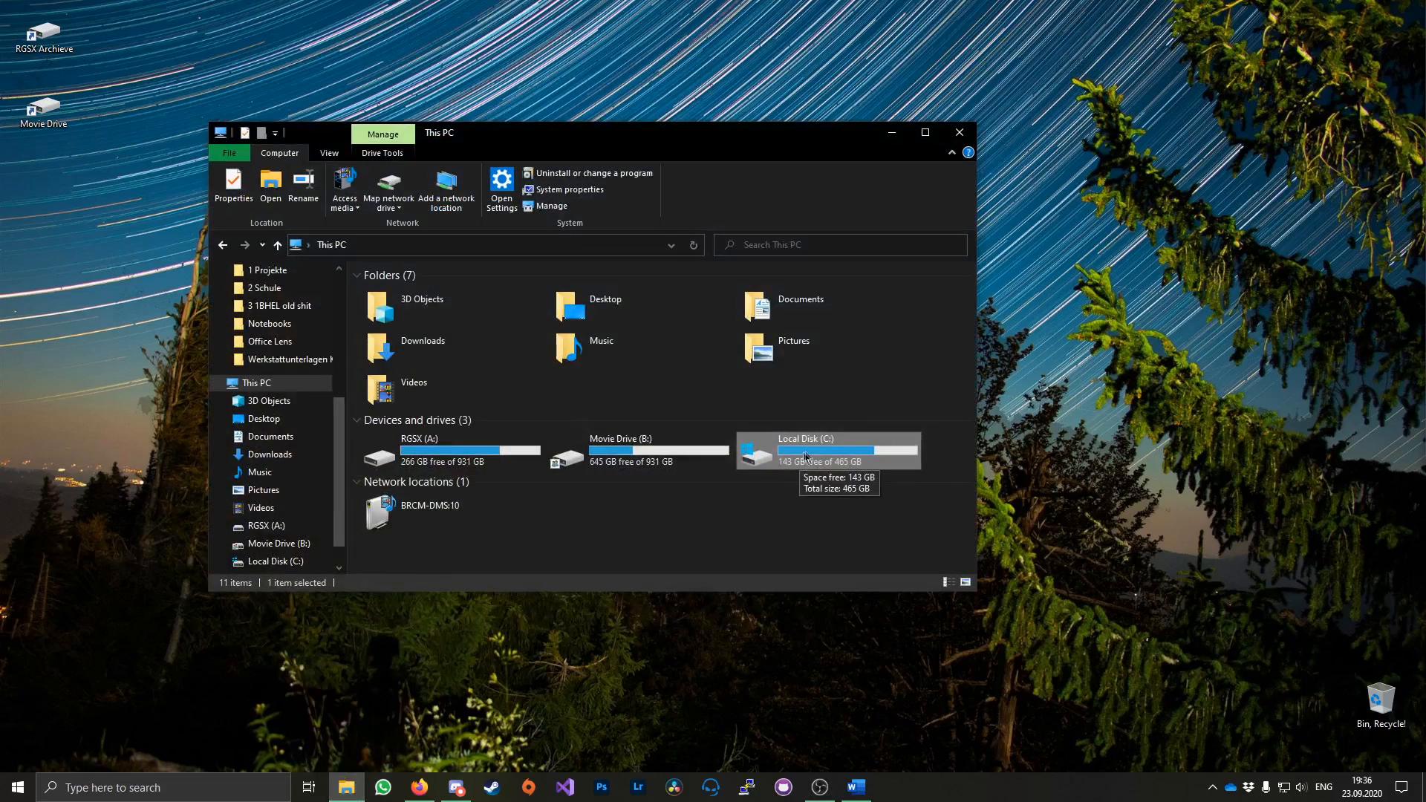
pyautogui.doubleClick(805, 450)
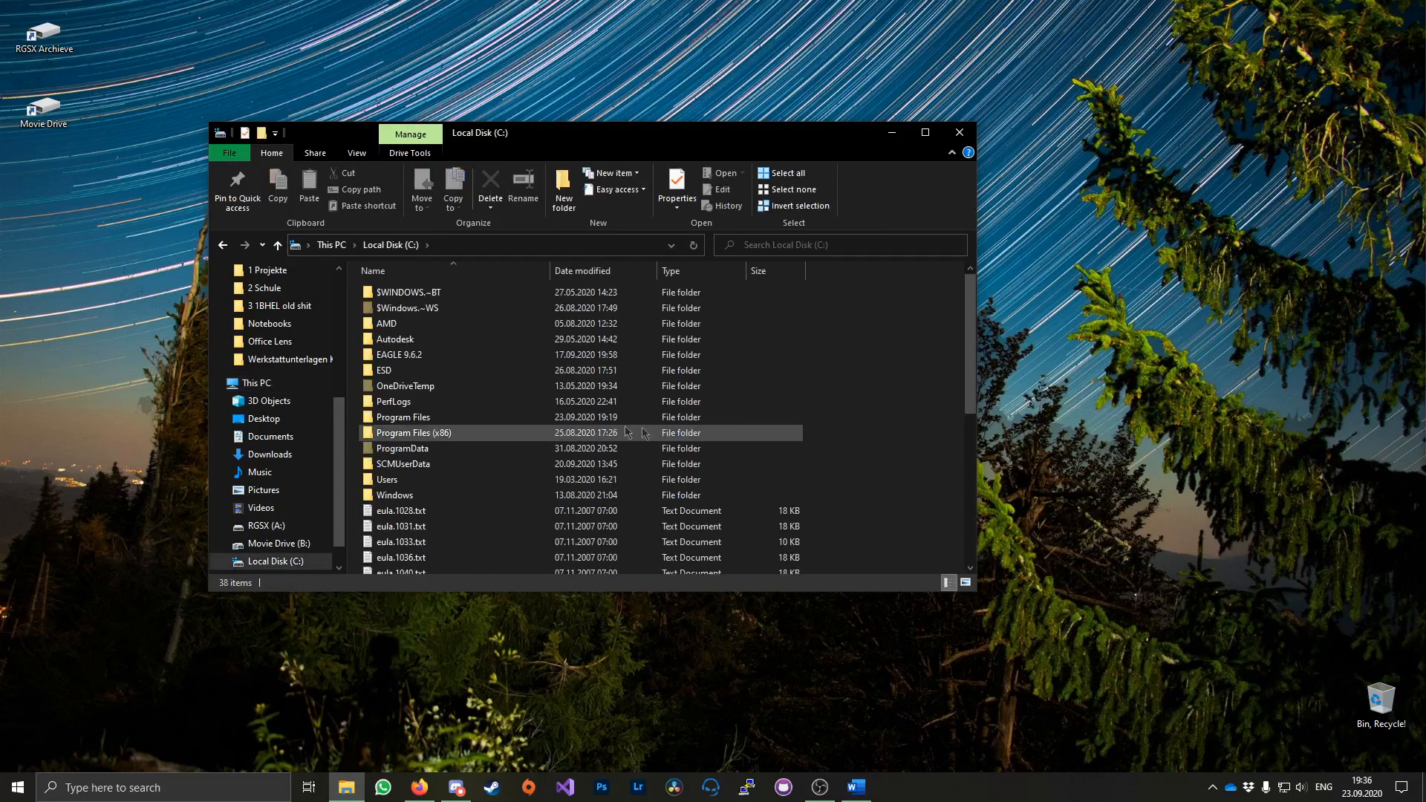
pyautogui.doubleClick(402, 416)
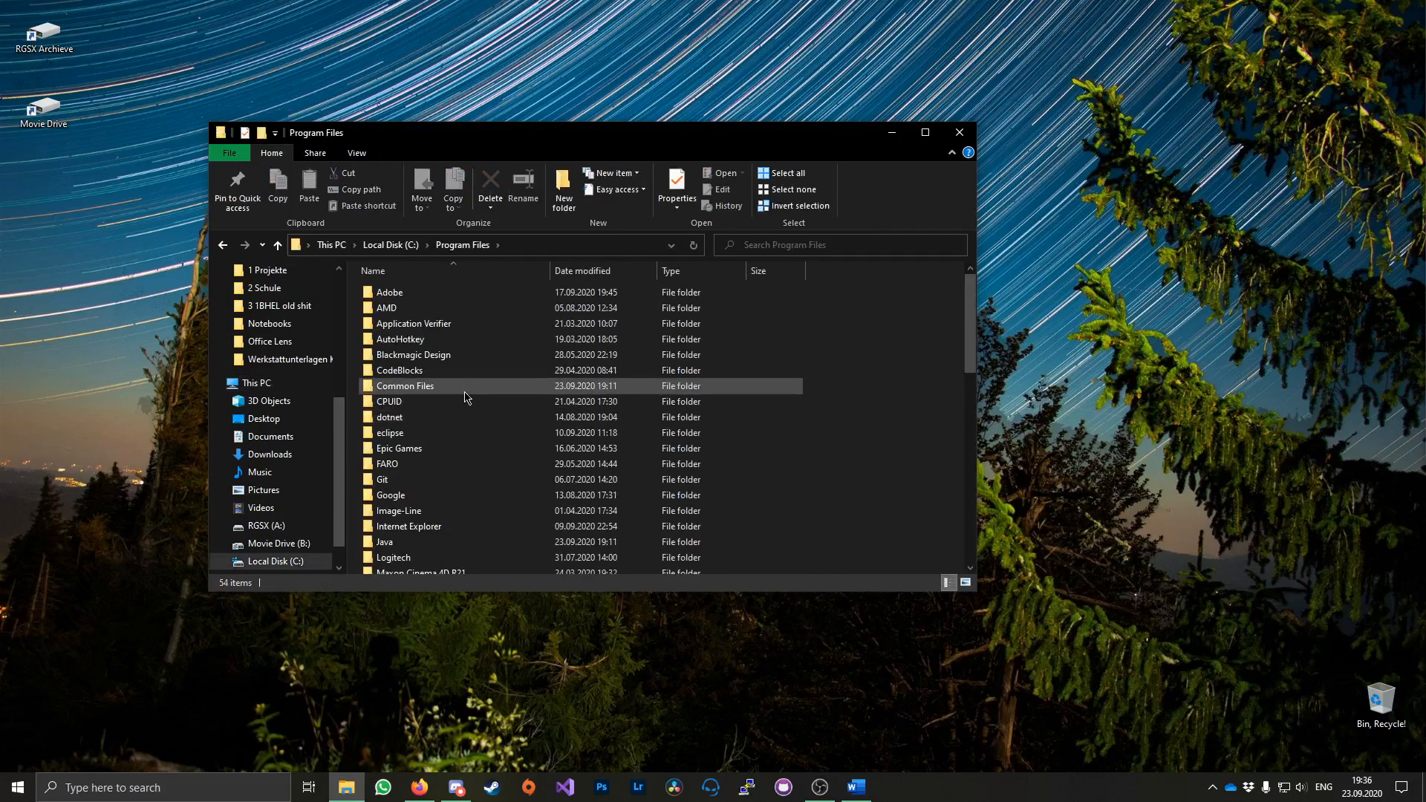
pyautogui.doubleClick(390, 432)
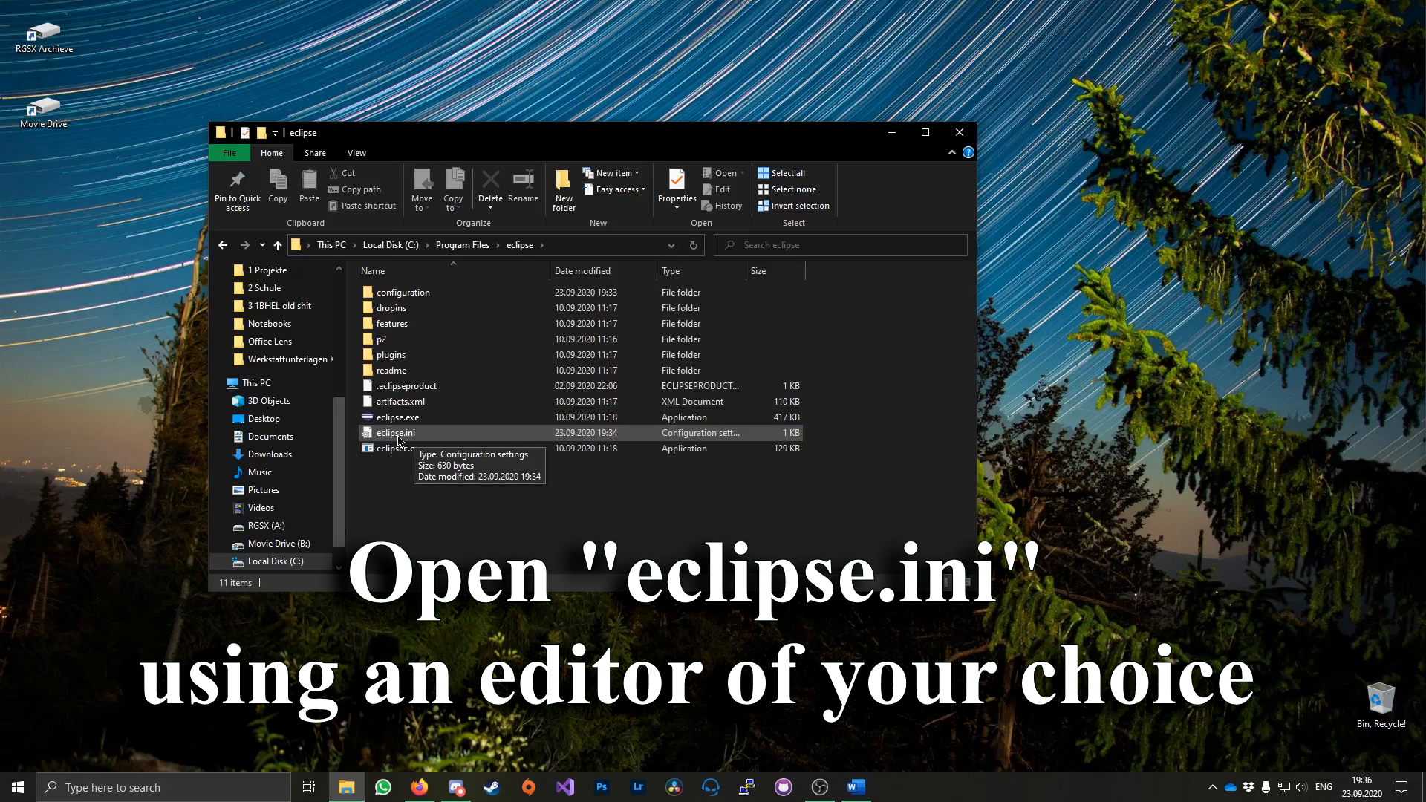
pyautogui.doubleClick(395, 432)
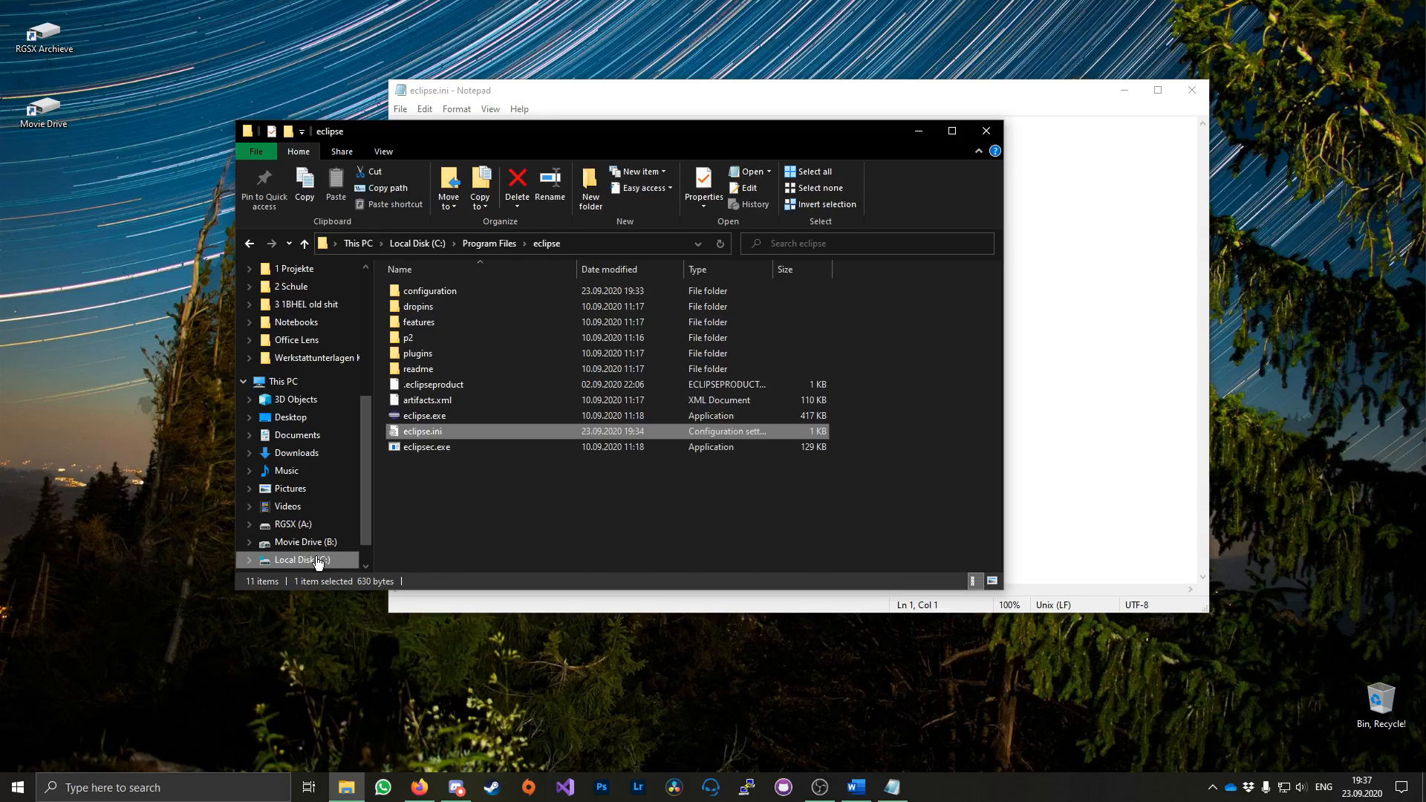
# Navigate to C:\Program Files\Java\jdk-15\bin to copy its folder path
pyautogui.click(301, 559)
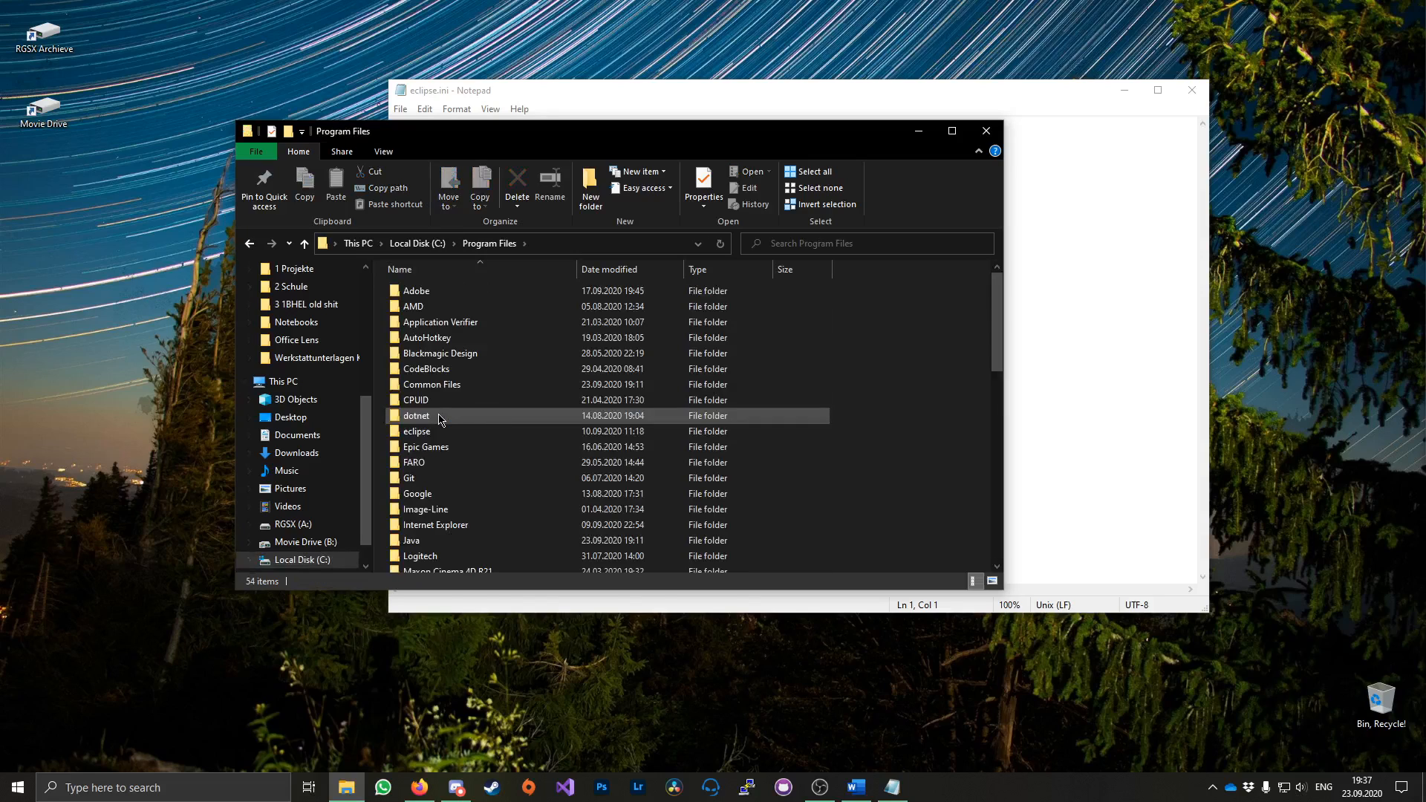
pyautogui.doubleClick(411, 540)
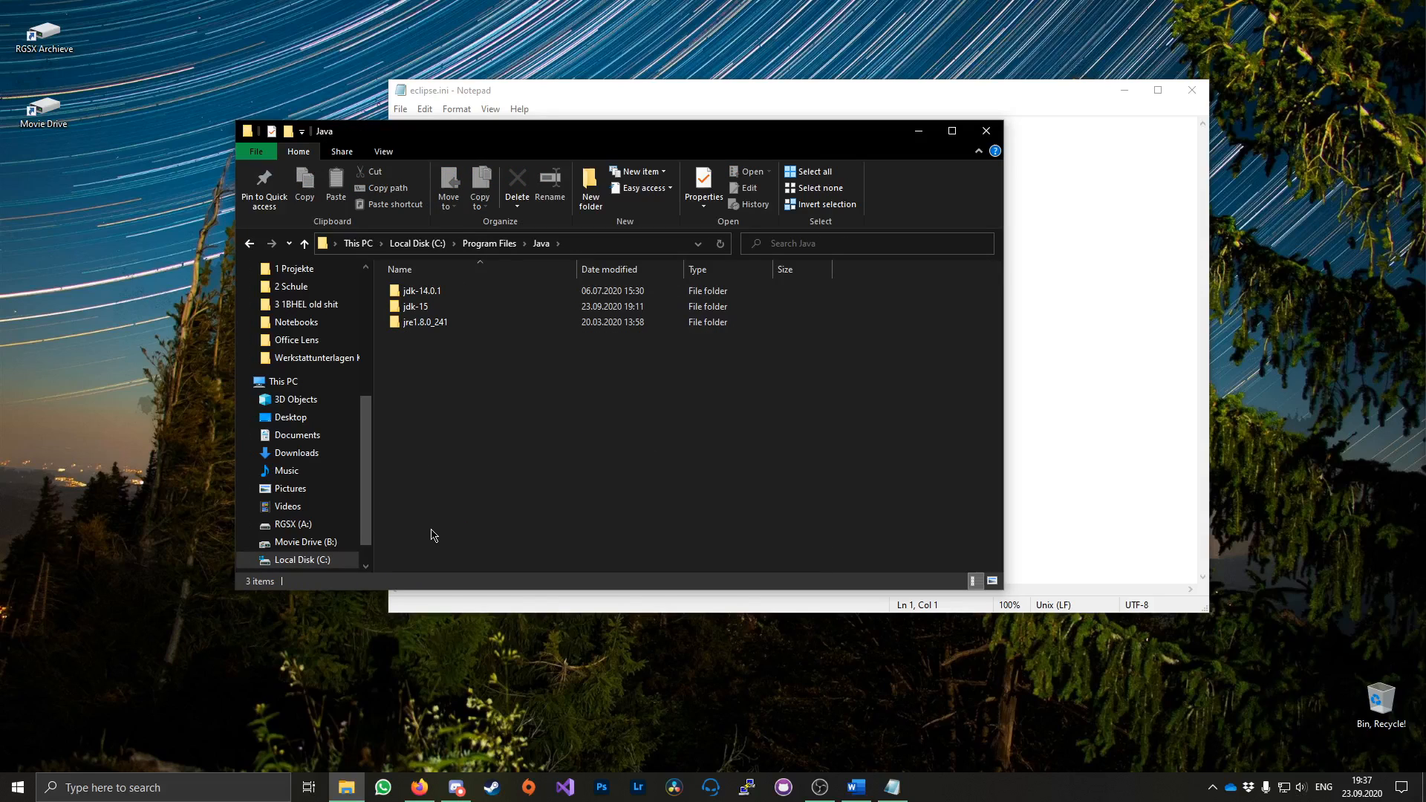
pyautogui.moveTo(416, 306)
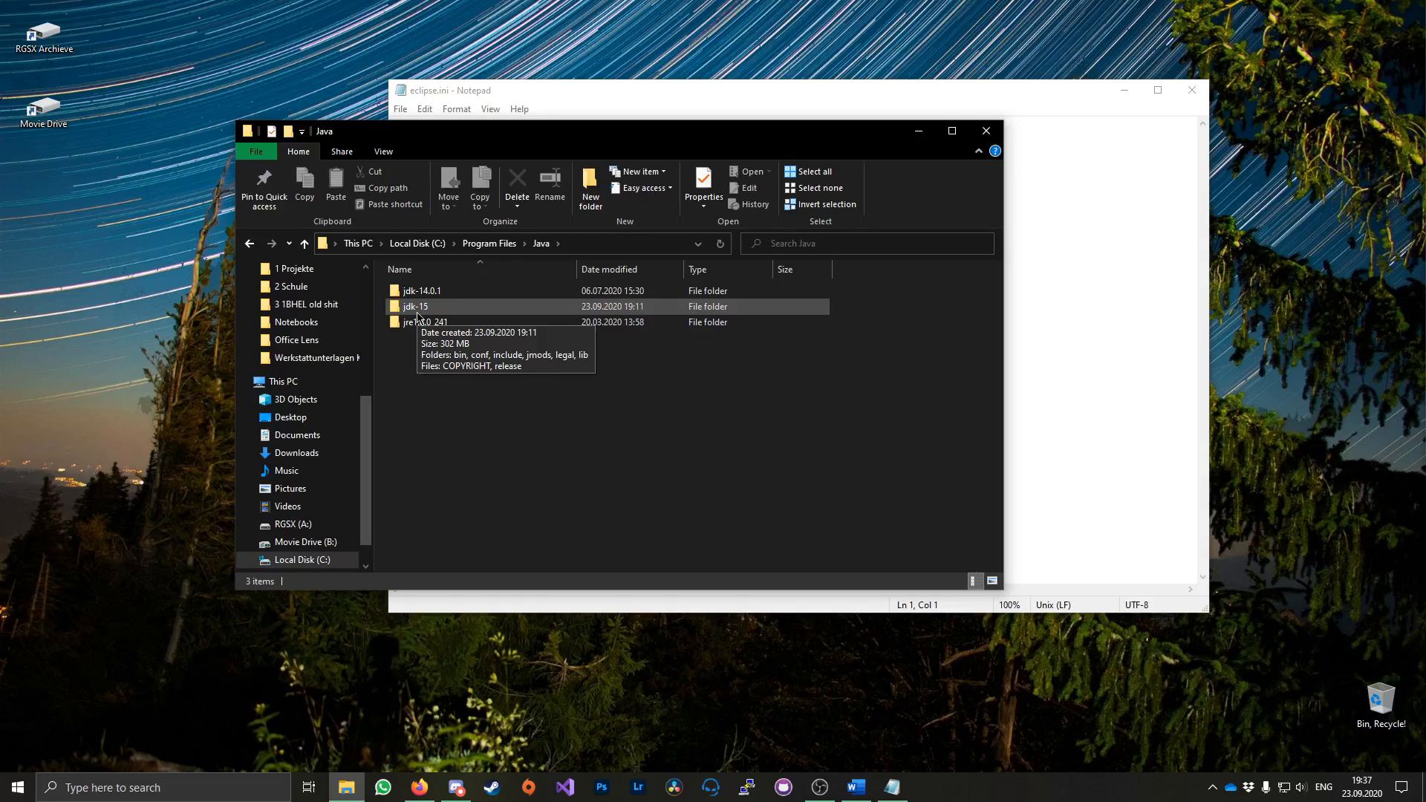
pyautogui.moveTo(439, 314)
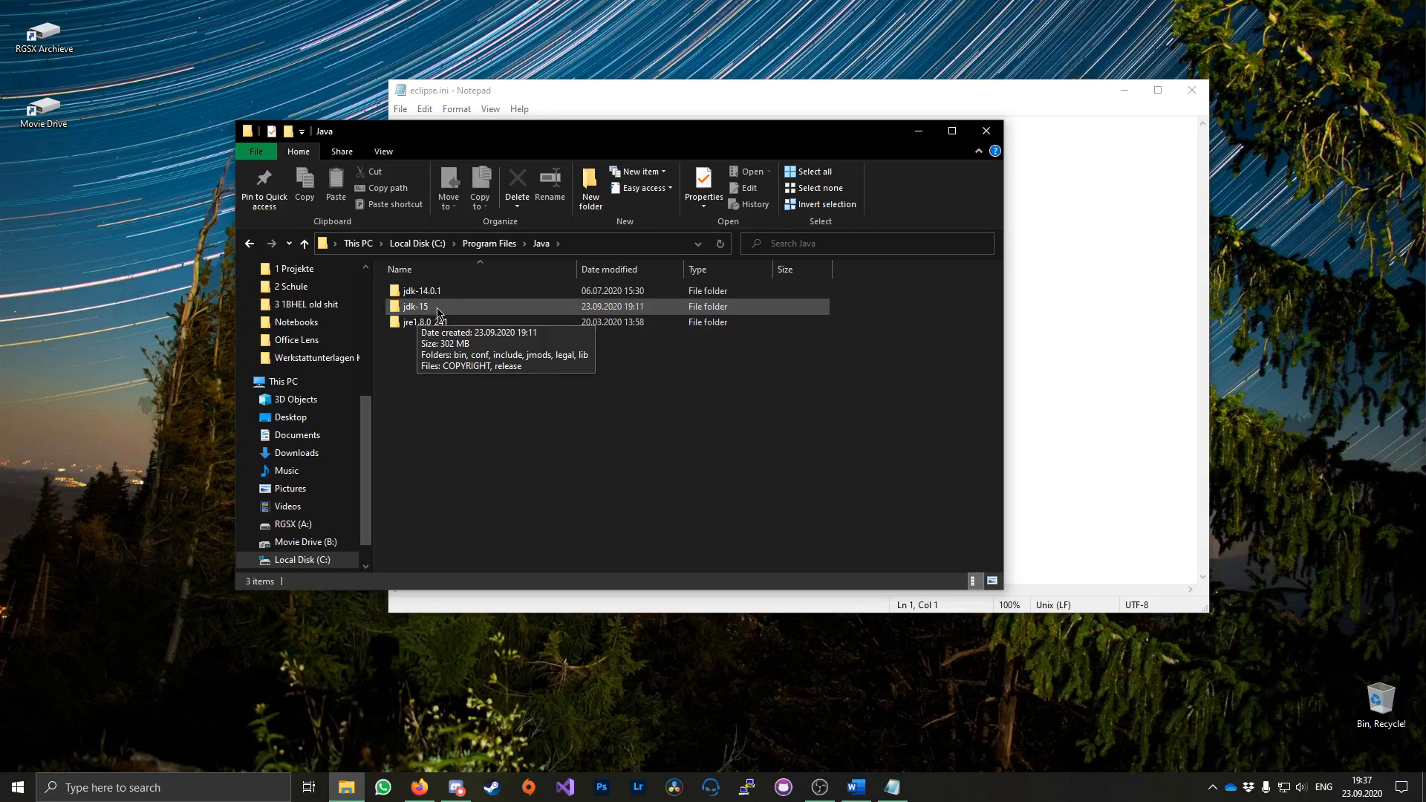
pyautogui.doubleClick(415, 305)
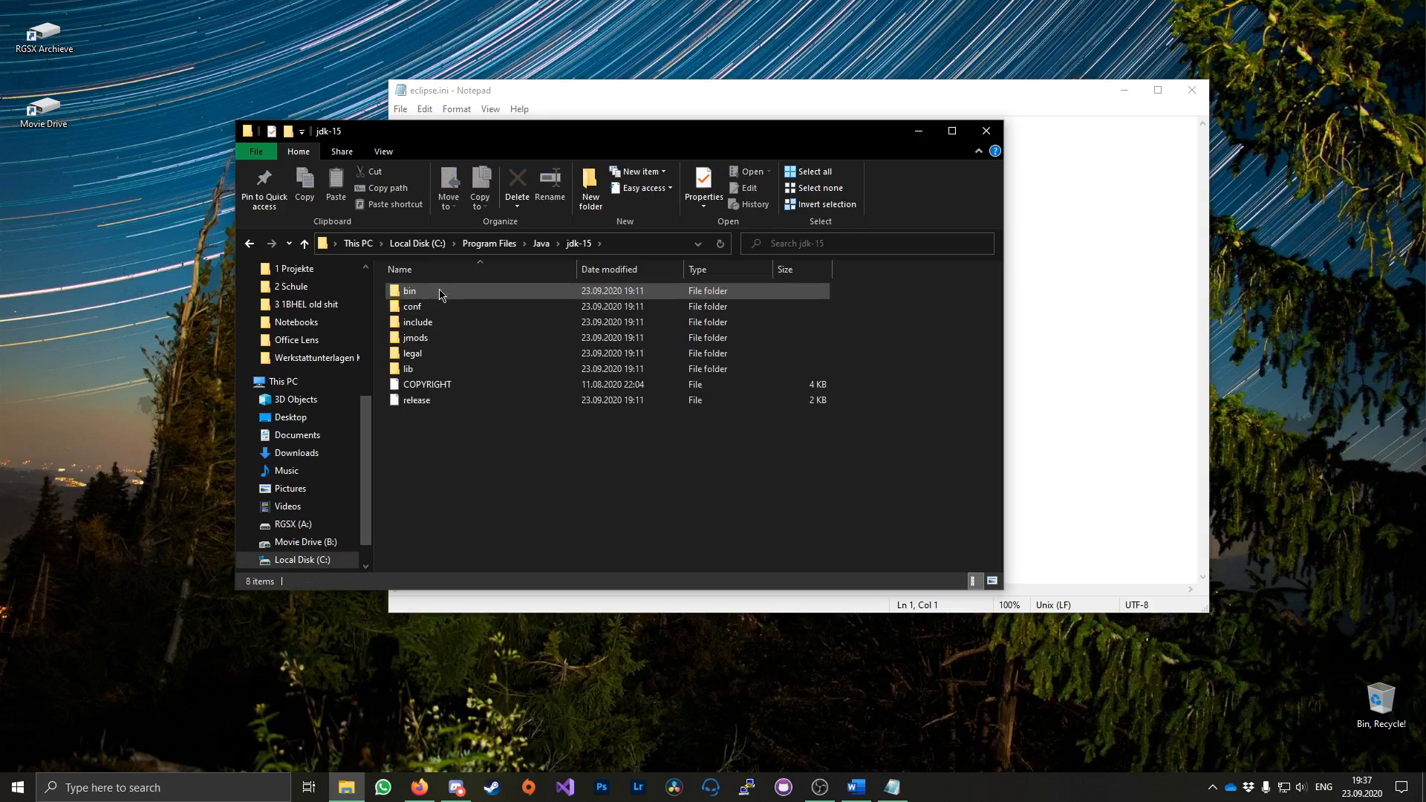
pyautogui.doubleClick(409, 290)
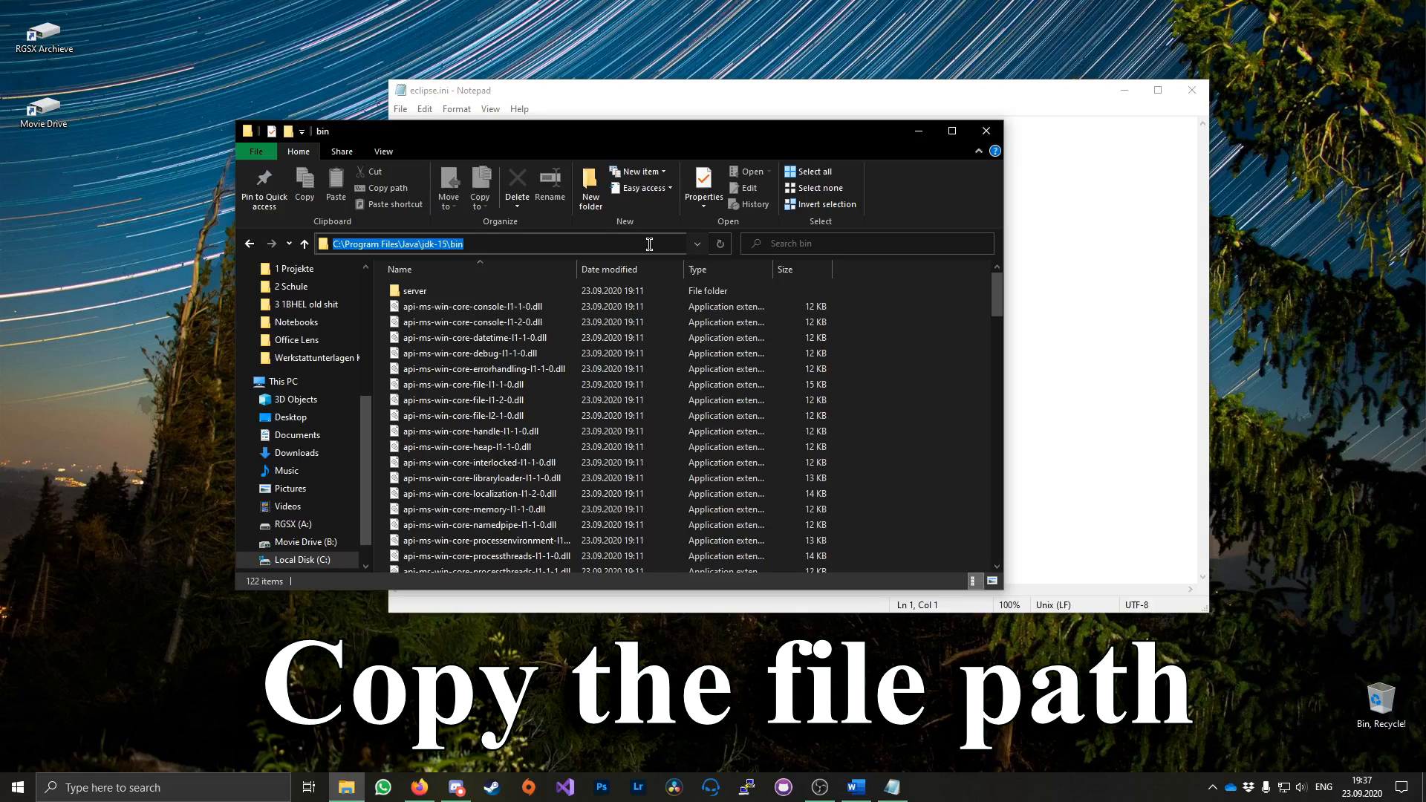
pyautogui.moveTo(672, 100)
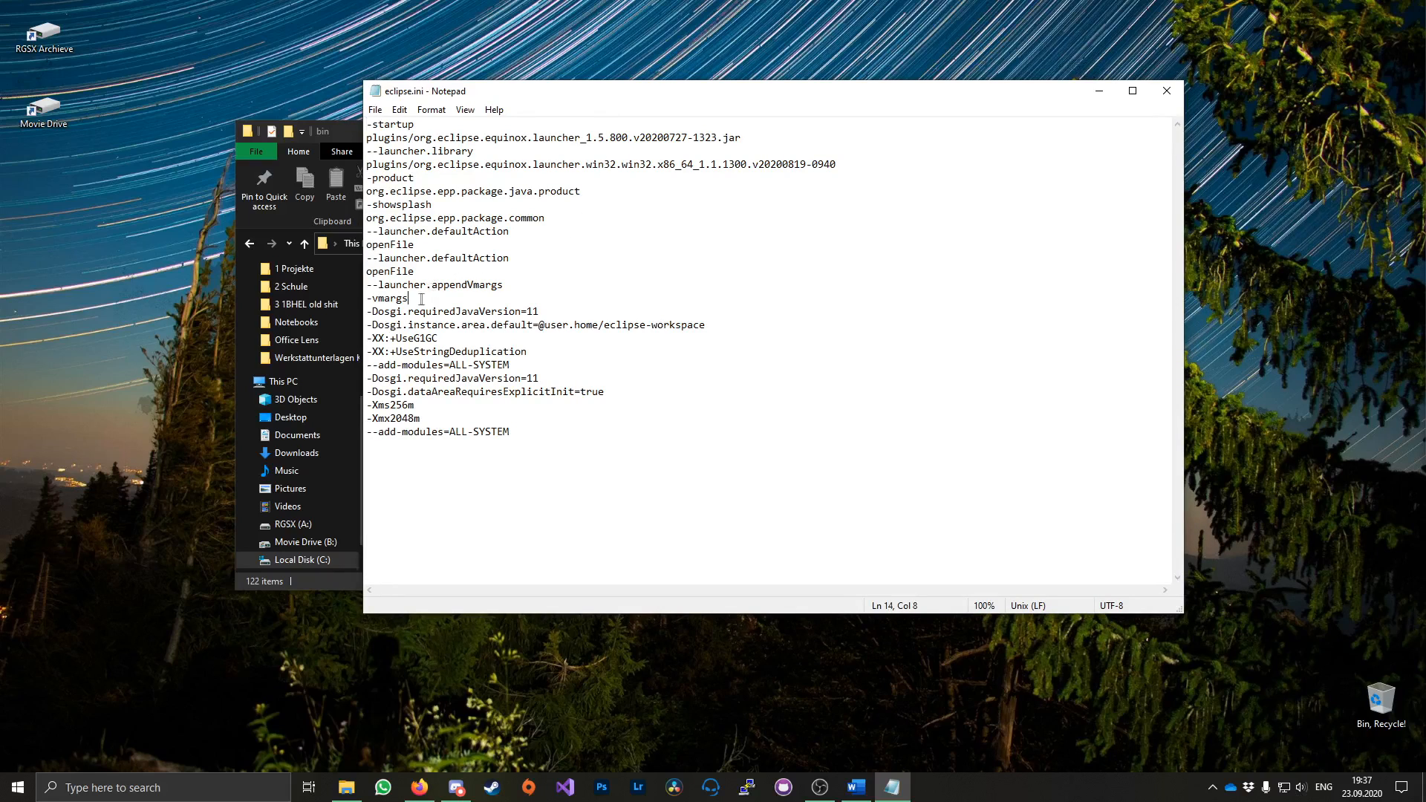
# Insert blank lines after --launcher.appendVmargs, above -vmargs, in eclipse.ini
pyautogui.doubleClick(387, 297)
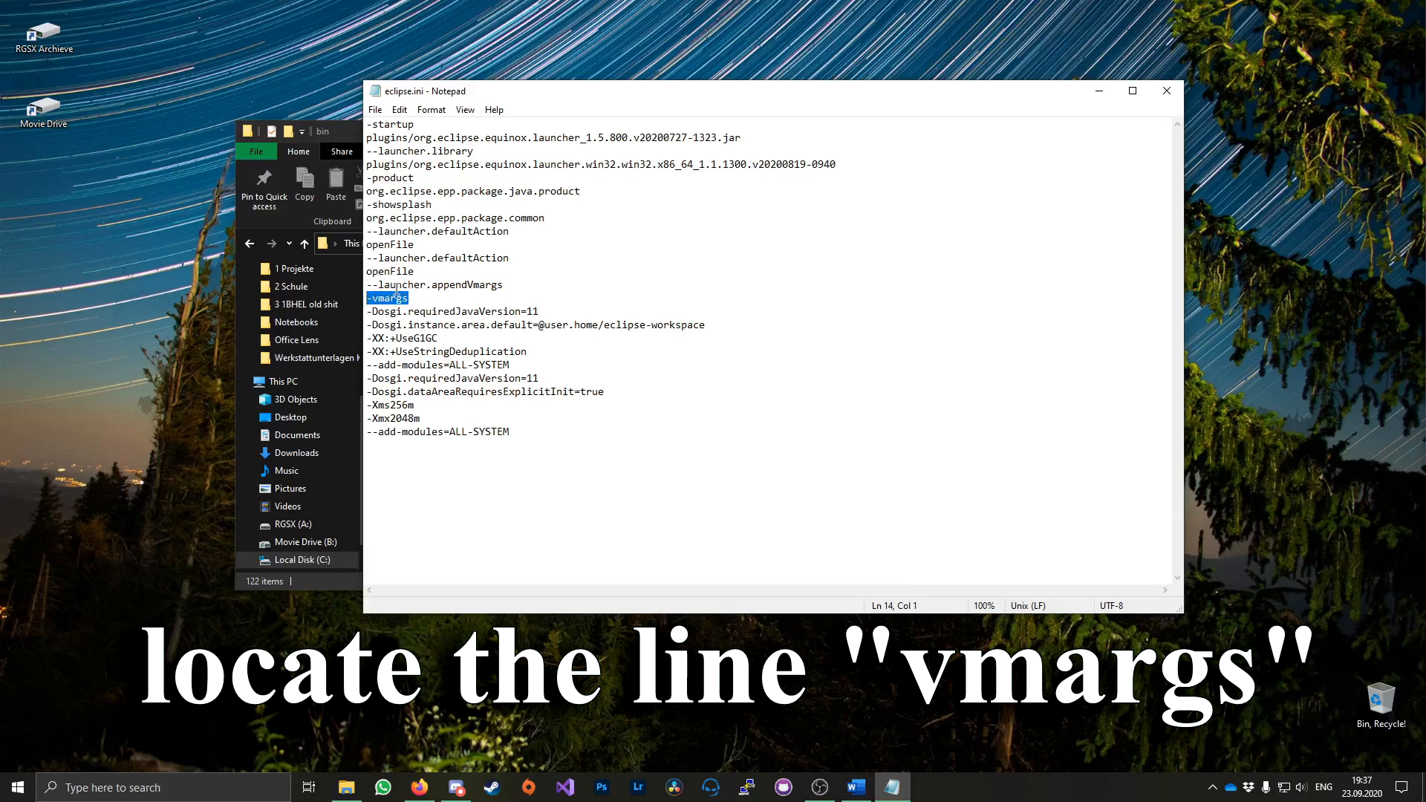
pyautogui.click(504, 284)
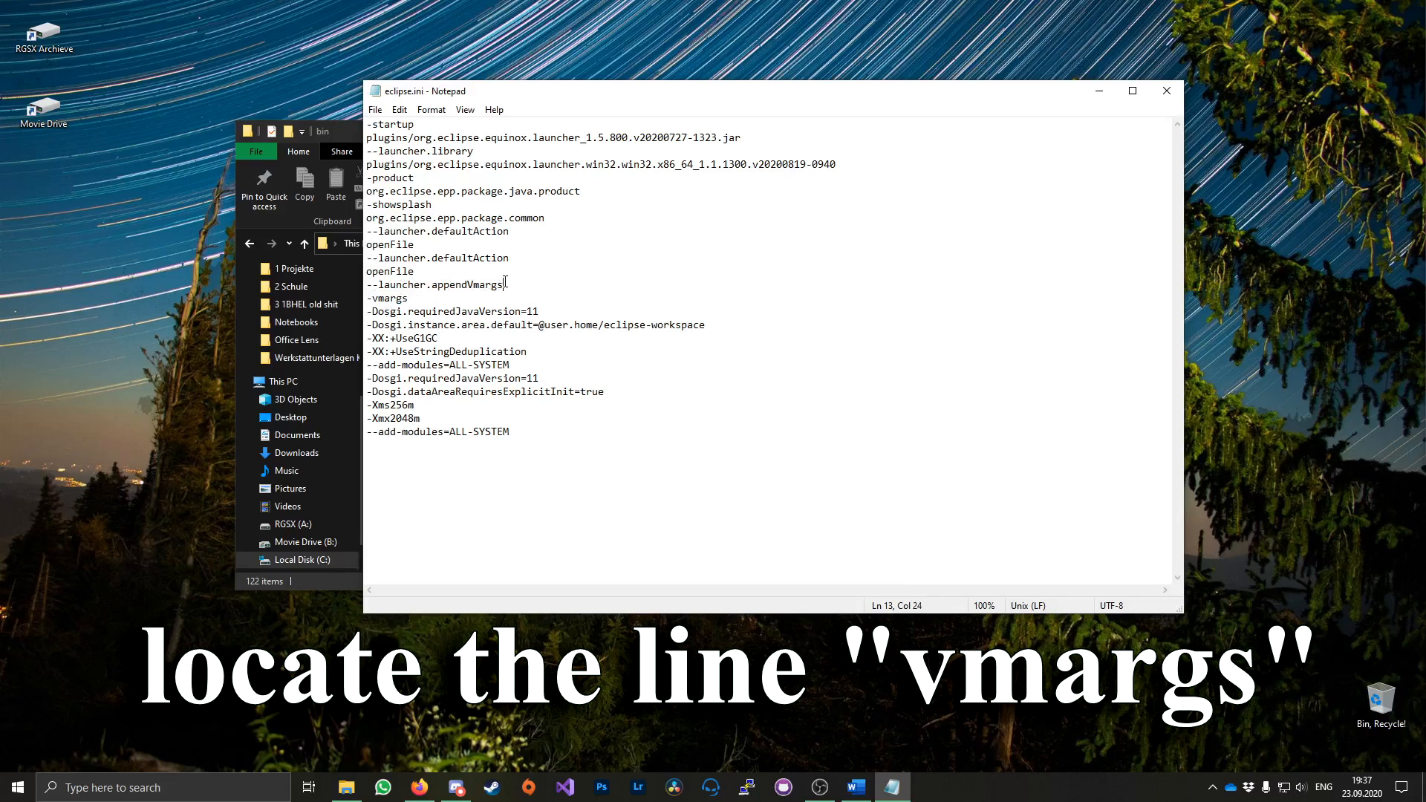
pyautogui.press('Enter')
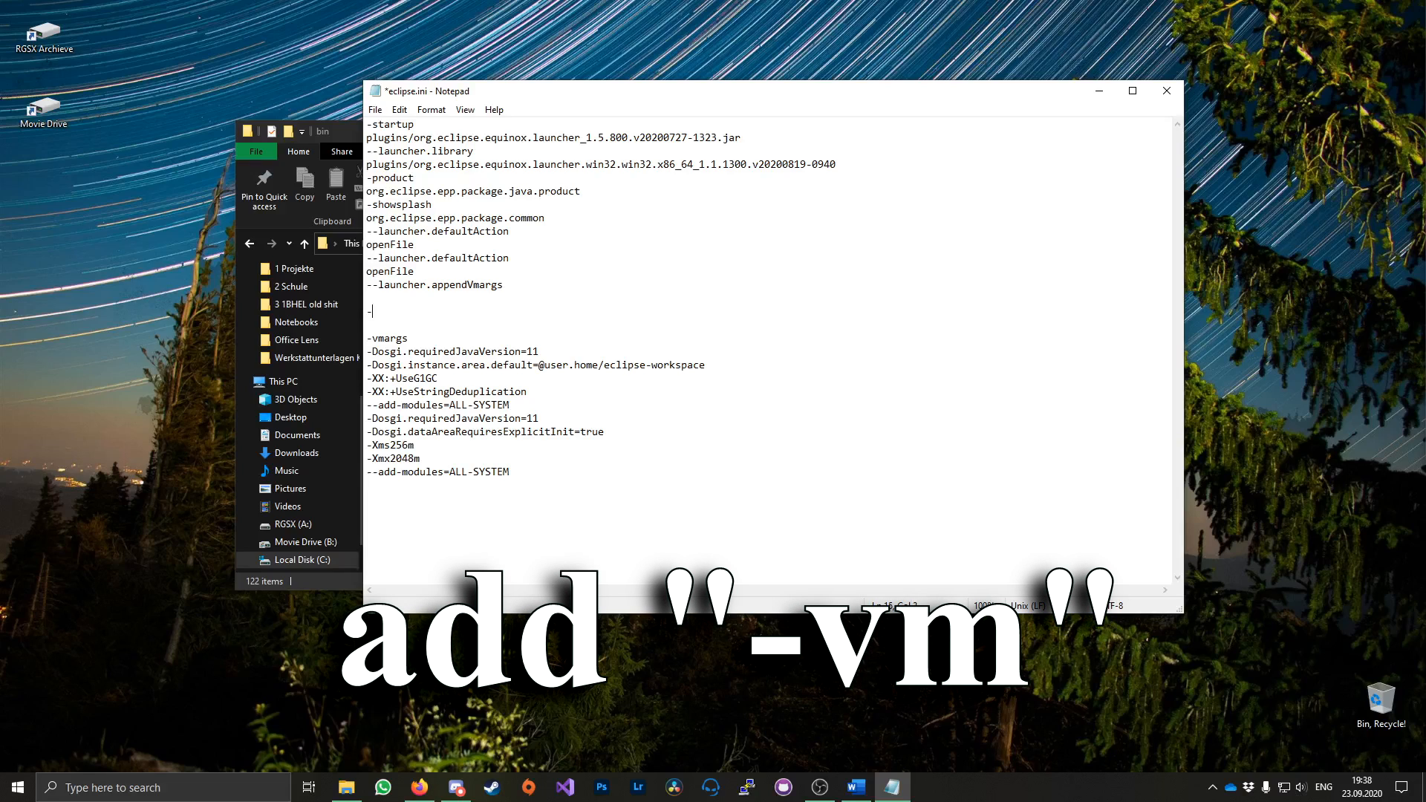
# Add '-vm' and 'C:\Program Files\Java\jdk-15\bin\javaw.exe' lines above -vmargs
pyautogui.write('-vm')
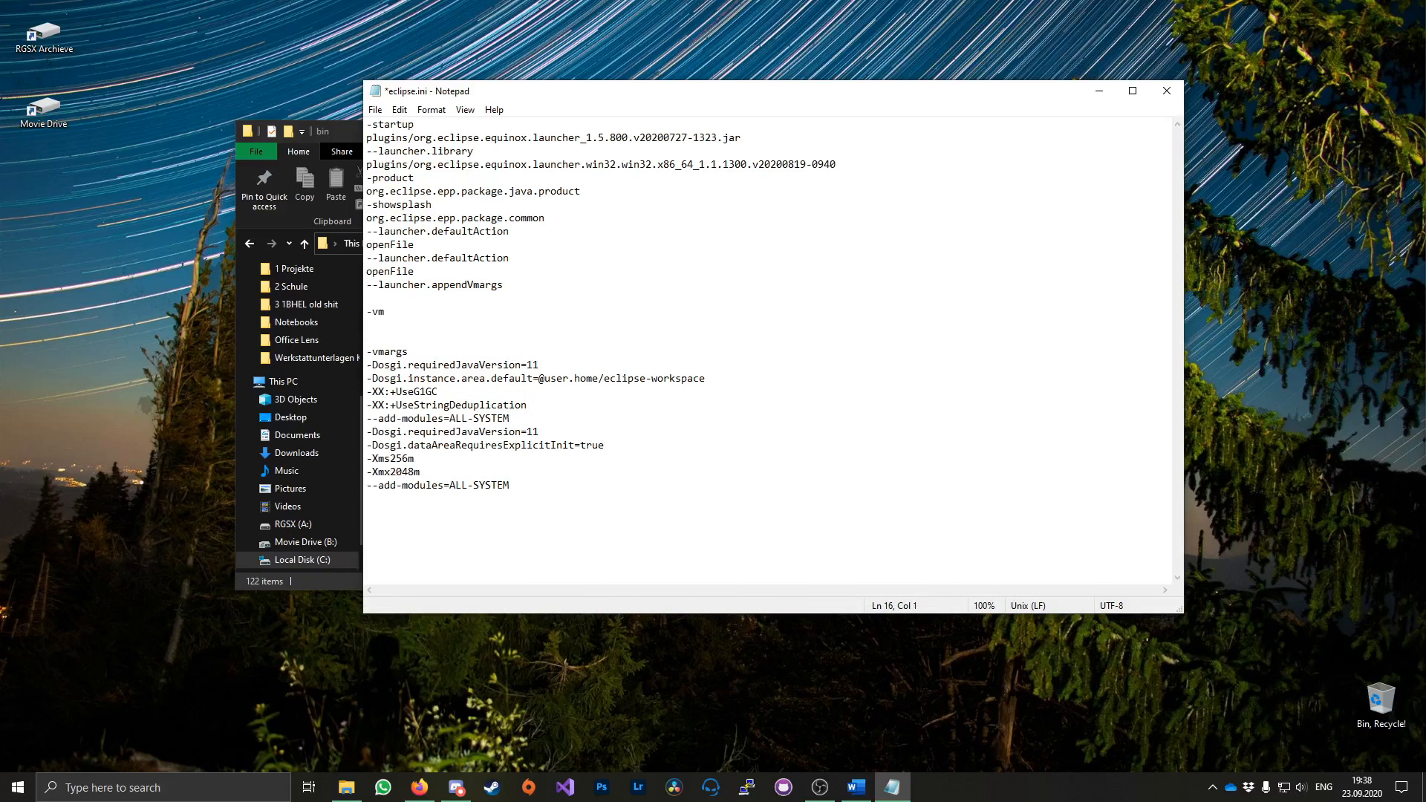
pyautogui.write('C:\\Program Files\\Java\\jdk-15\\bin')
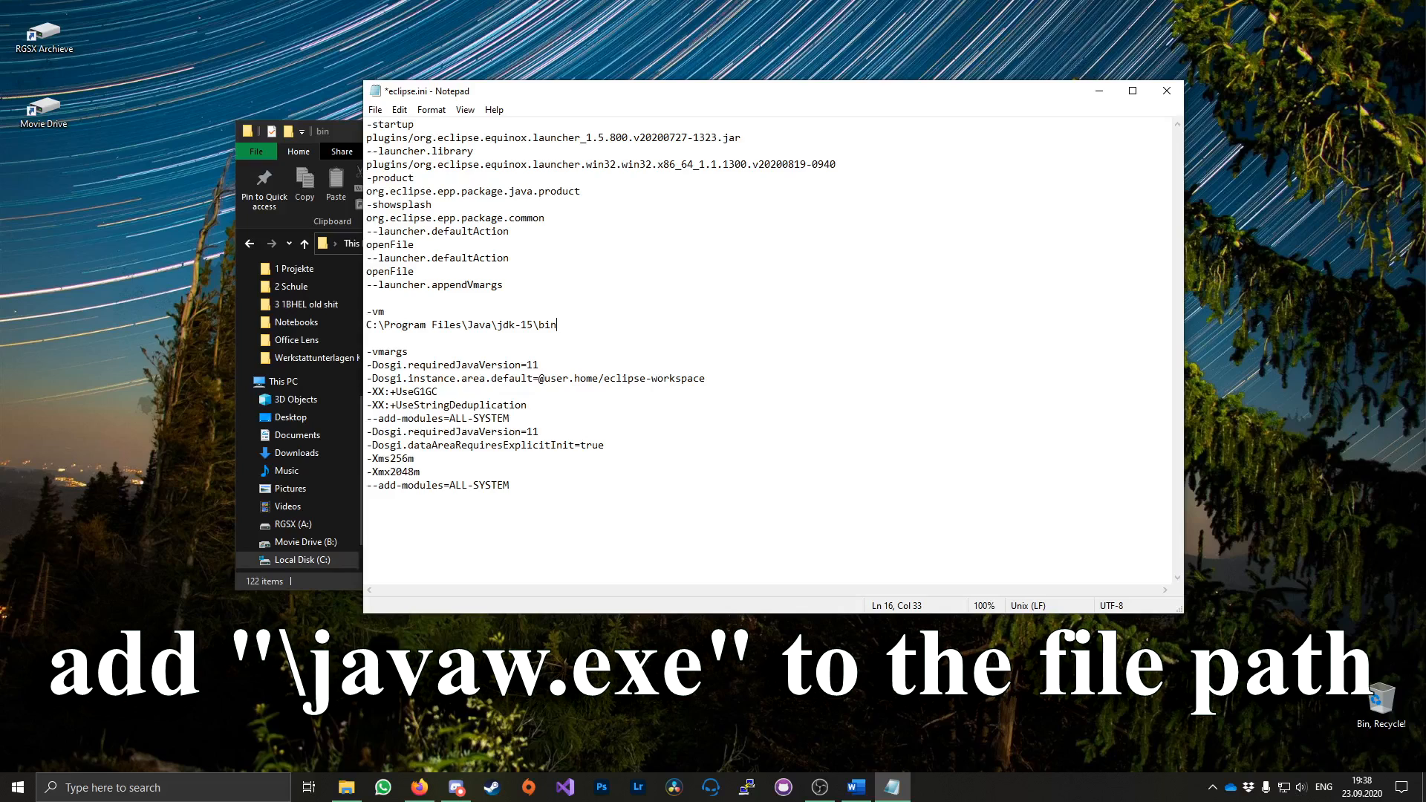
pyautogui.write('\\')
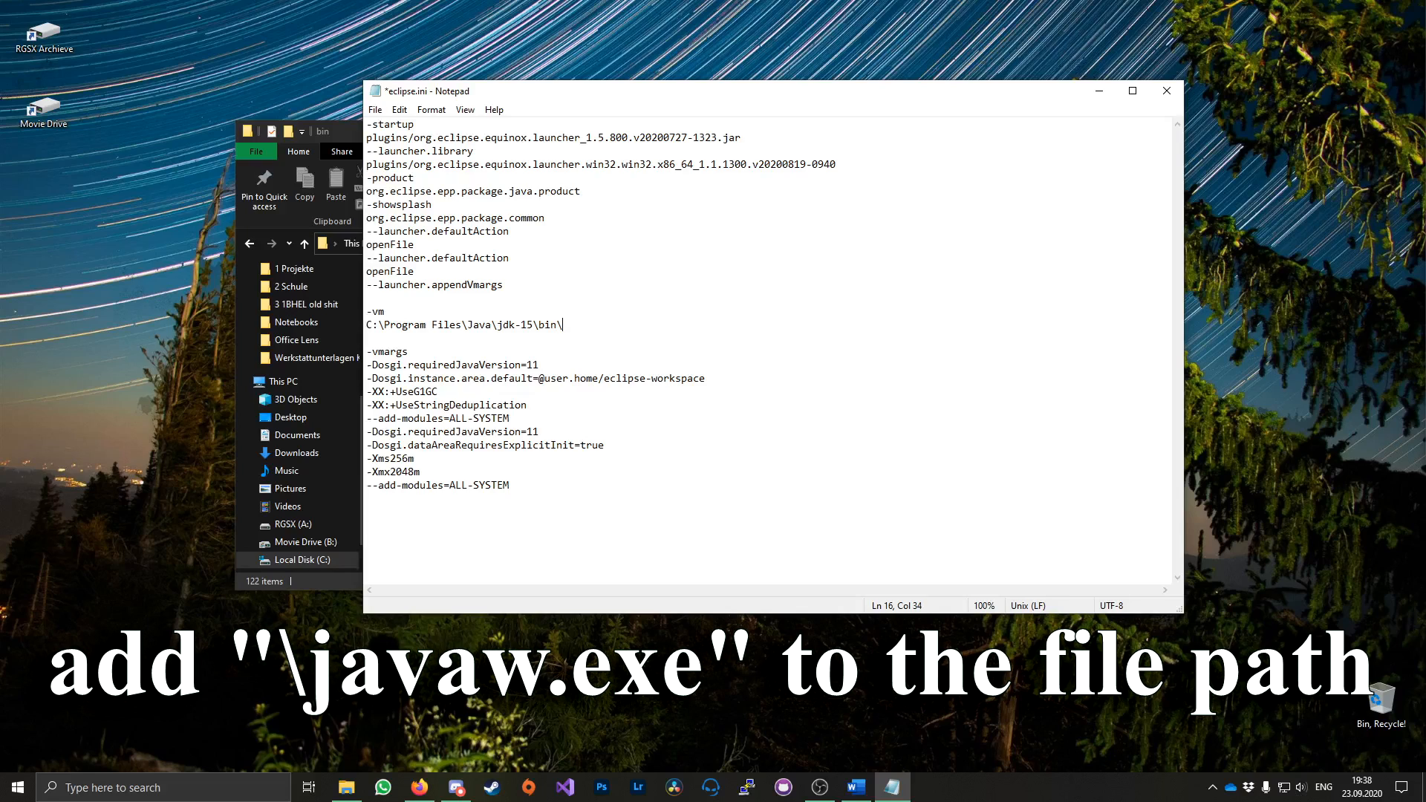
pyautogui.write('javaw')
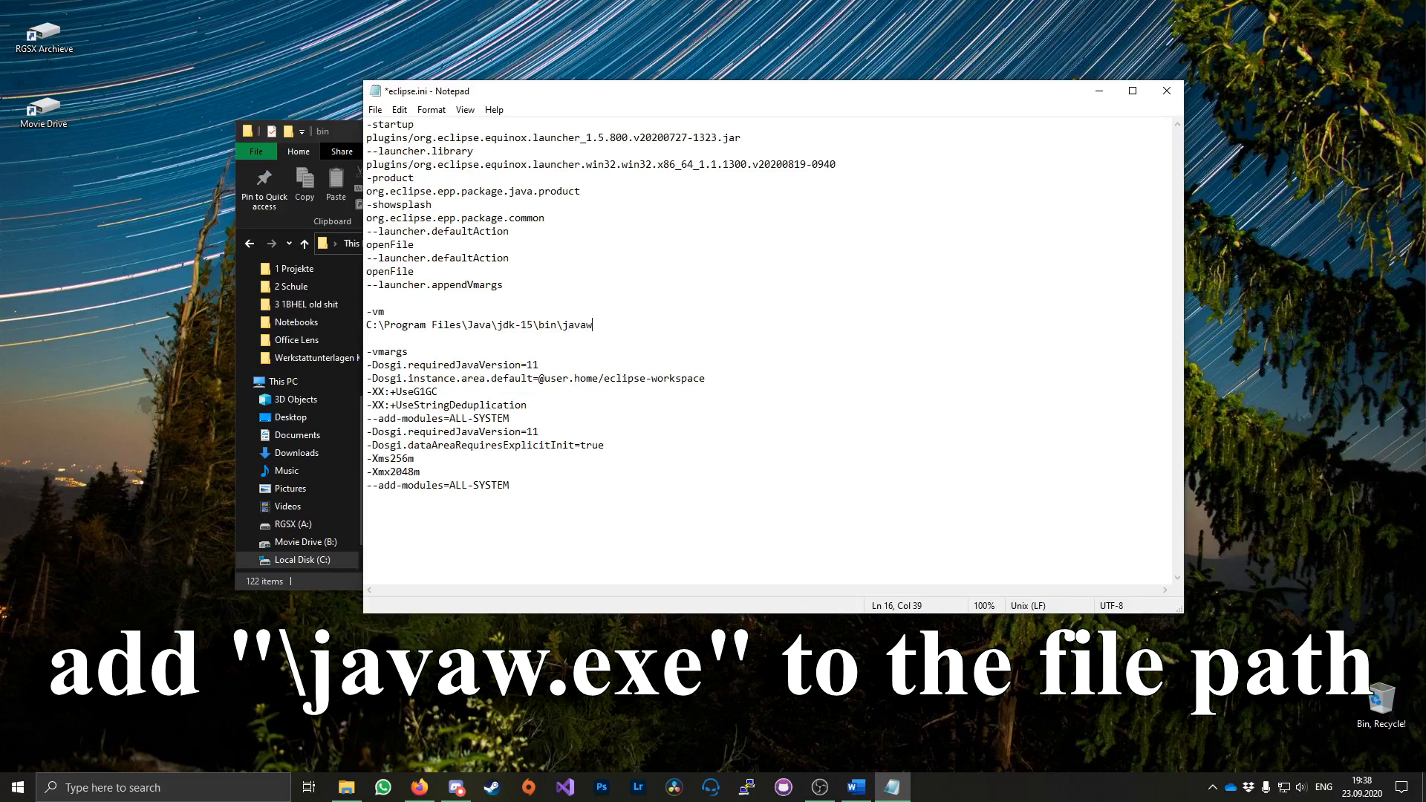
pyautogui.write('.exe')
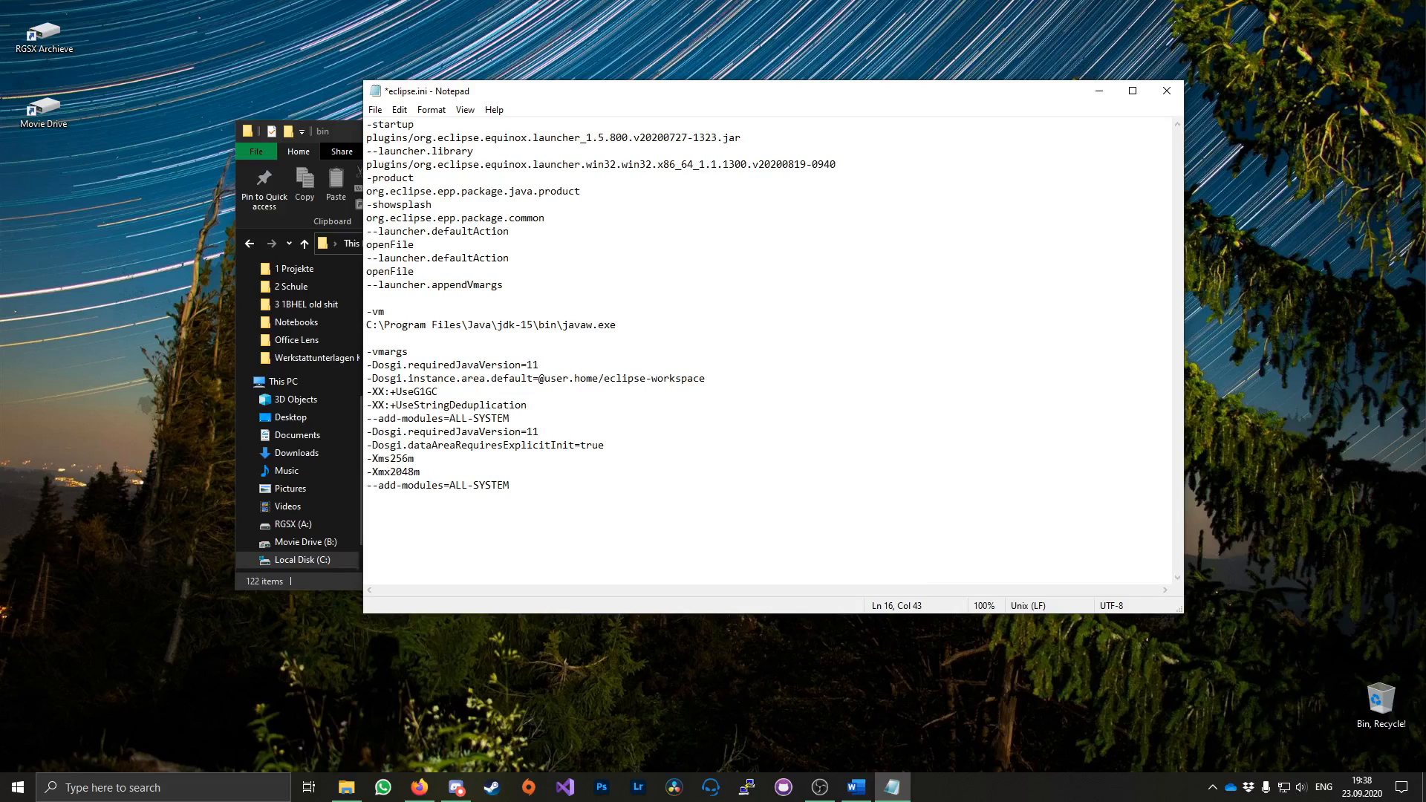
# Save and close eclipse.ini, then launch eclipse.exe from the eclipse folder
pyautogui.click(375, 110)
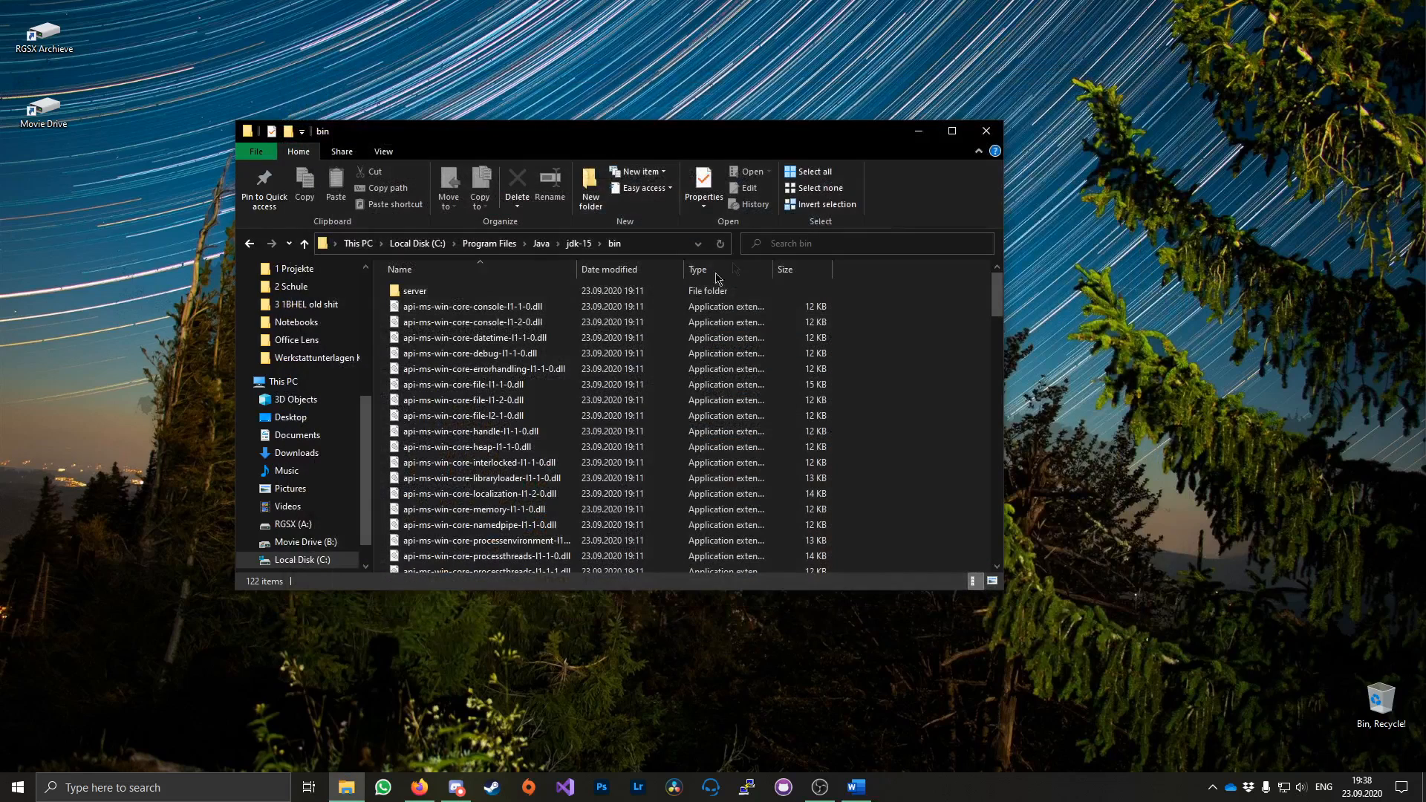
pyautogui.click(489, 243)
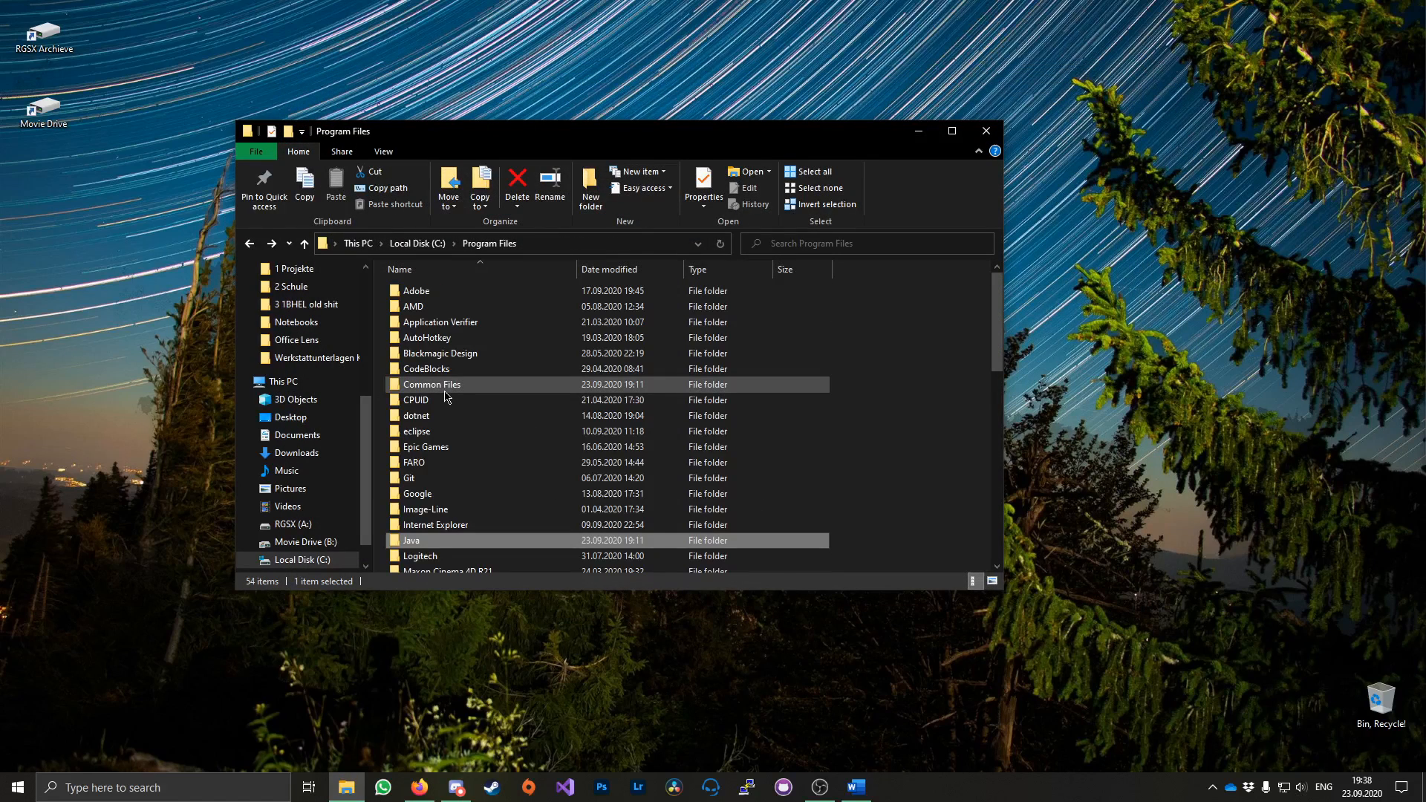
pyautogui.doubleClick(417, 431)
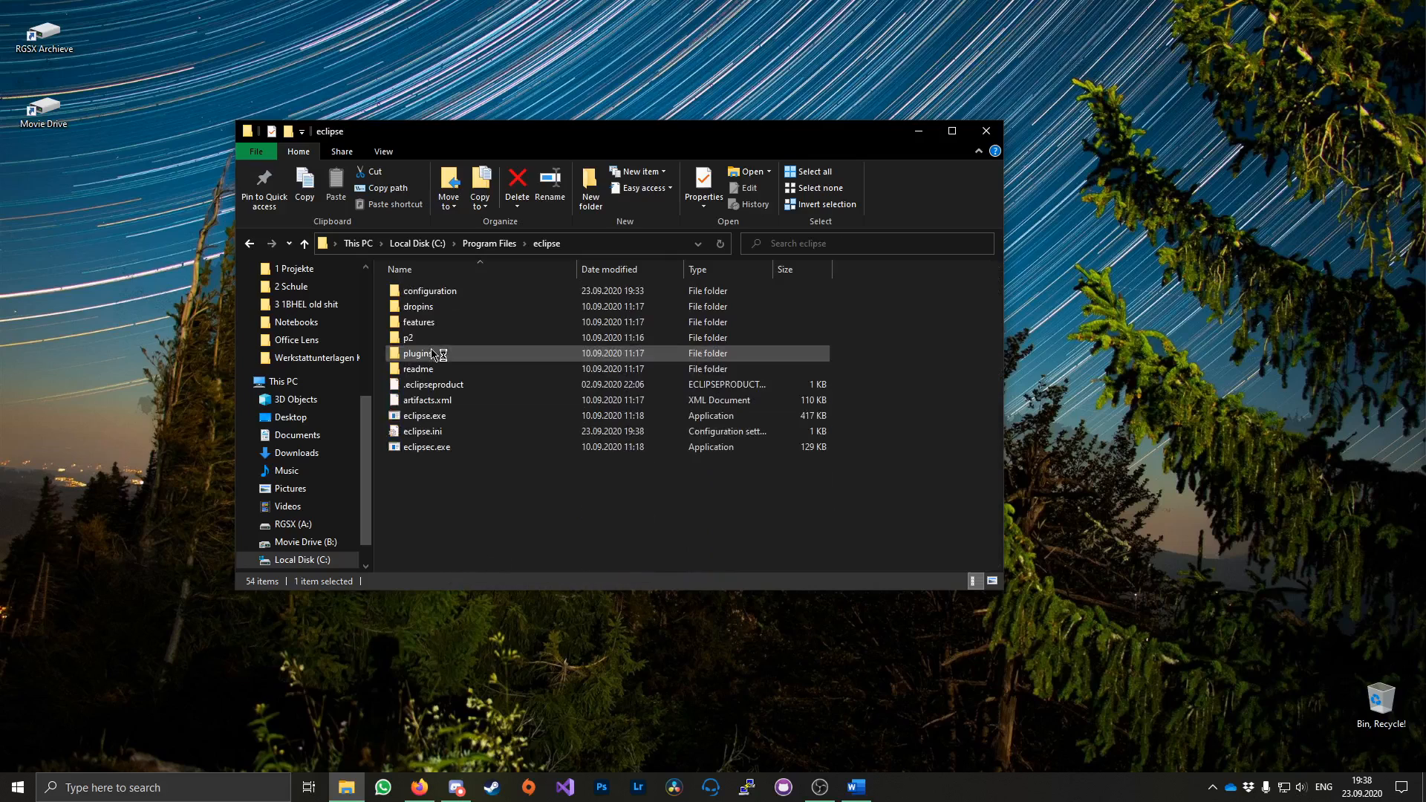
pyautogui.doubleClick(424, 415)
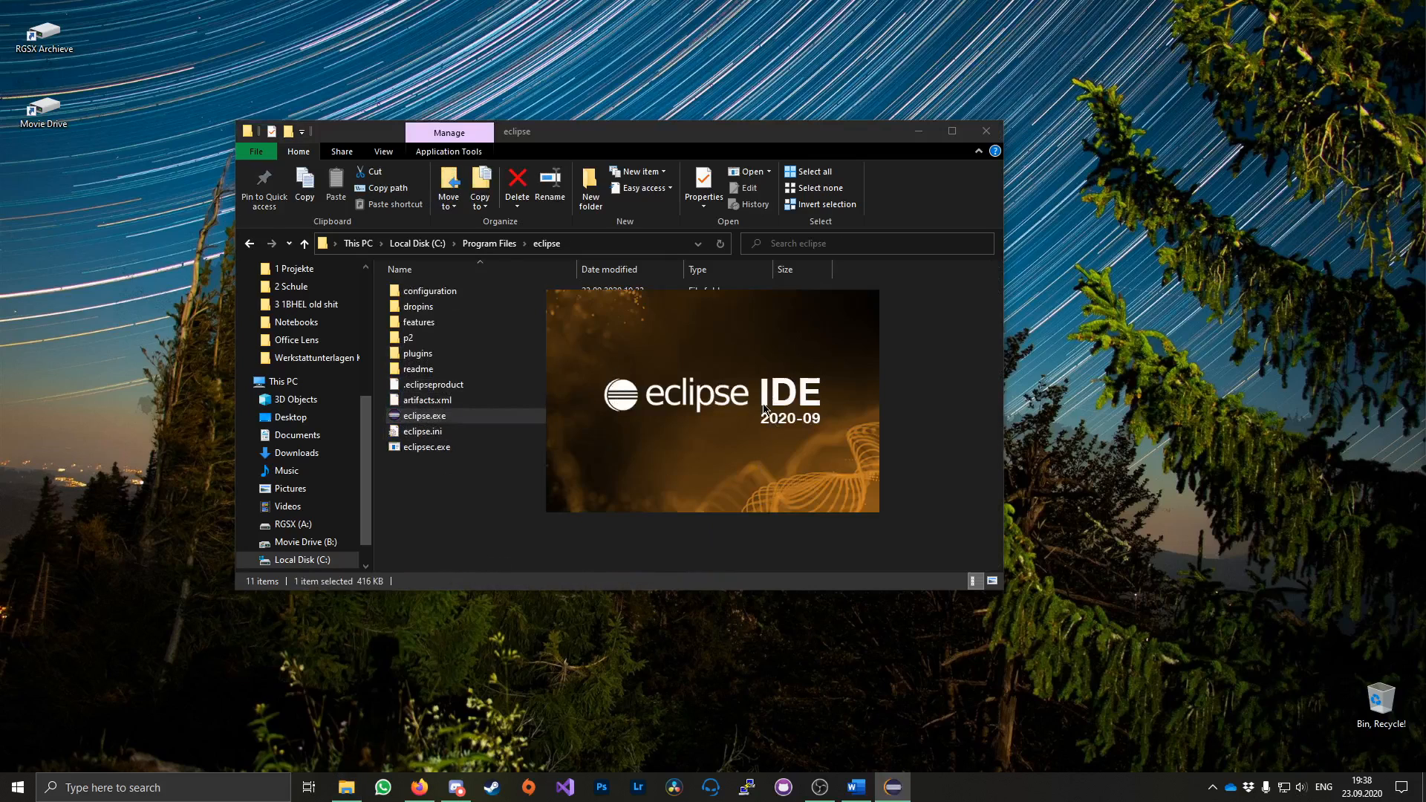